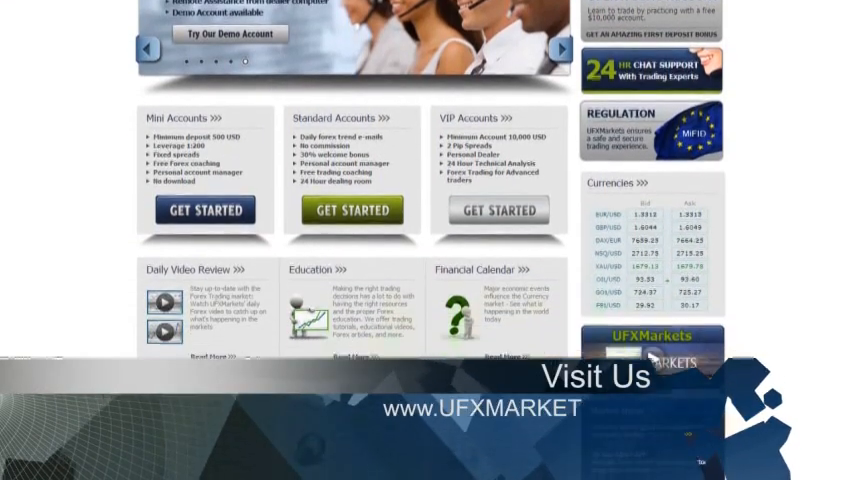
pyautogui.scroll(-3)
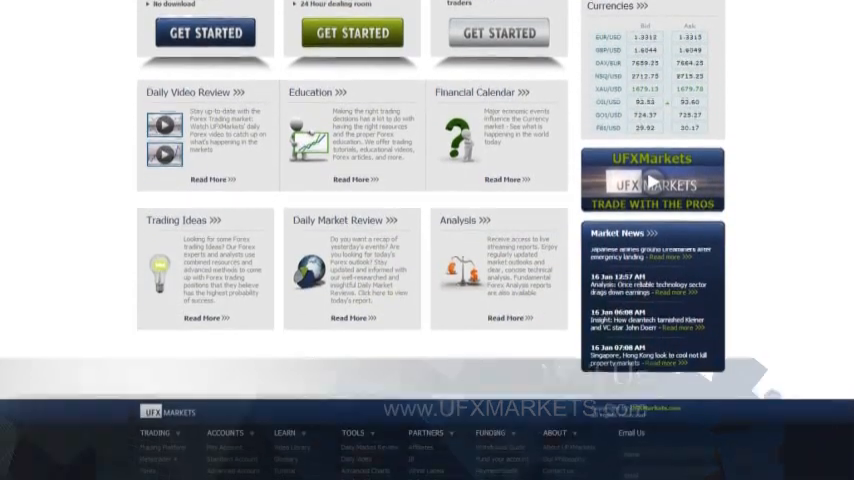